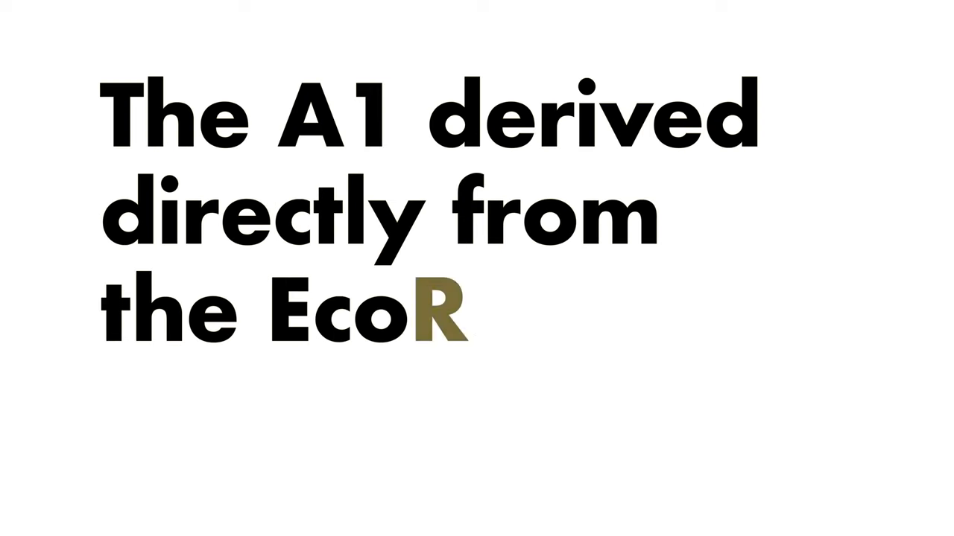
text(ocket's first stage)
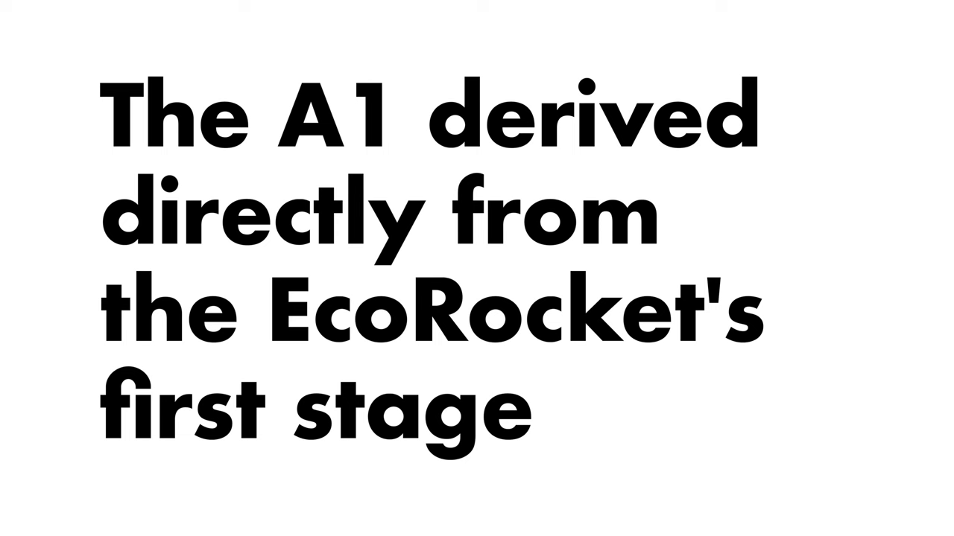